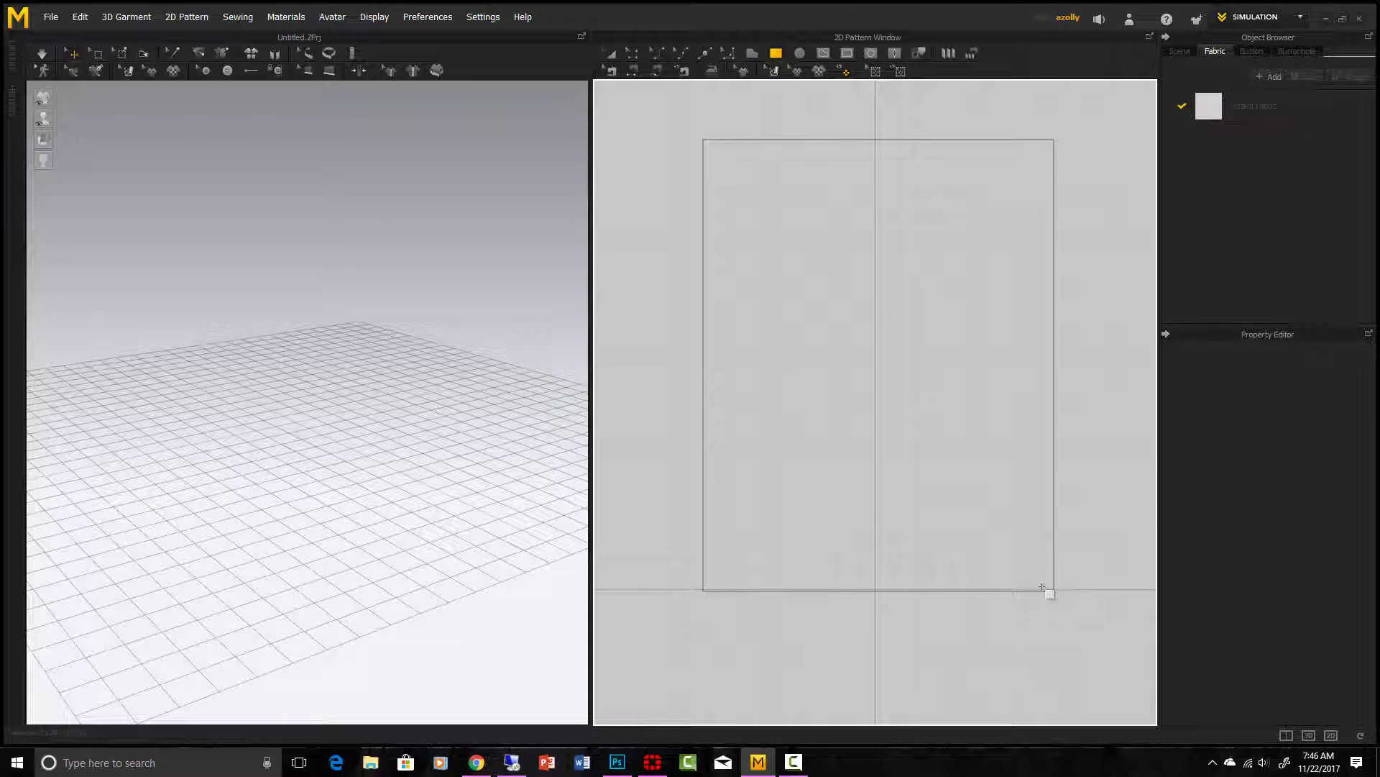
# Finish the tall rectangular fabric pattern so it shows flat in 2D and 3D.
pyautogui.click(876, 365)
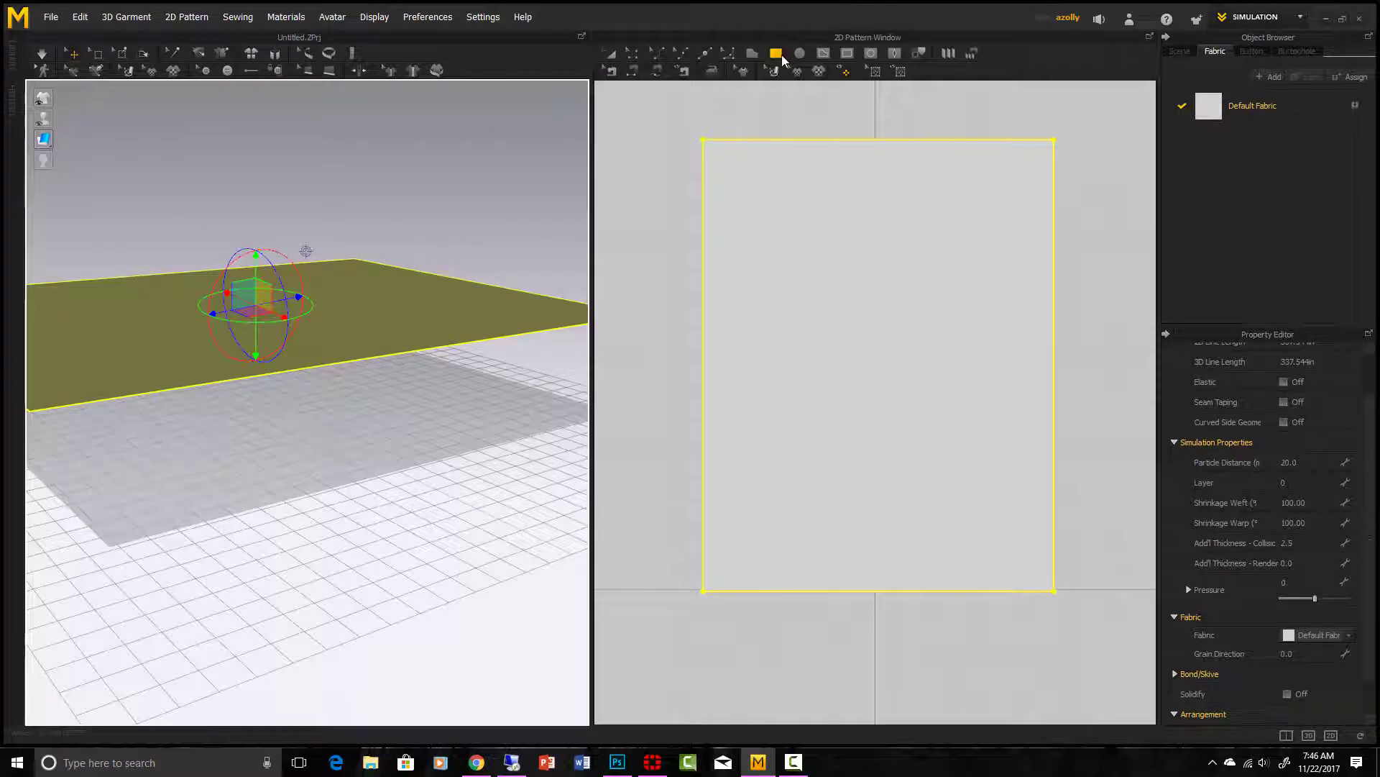
pyautogui.moveTo(805, 51)
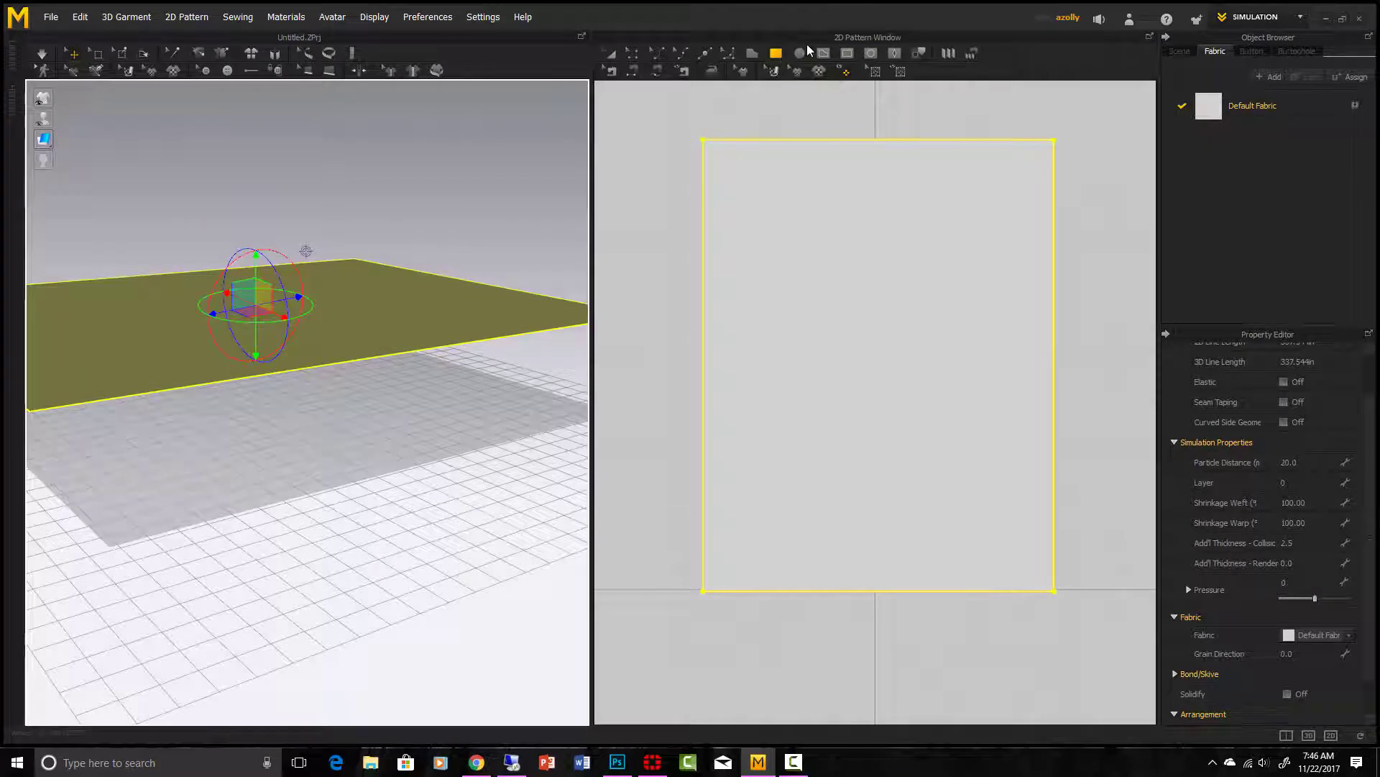